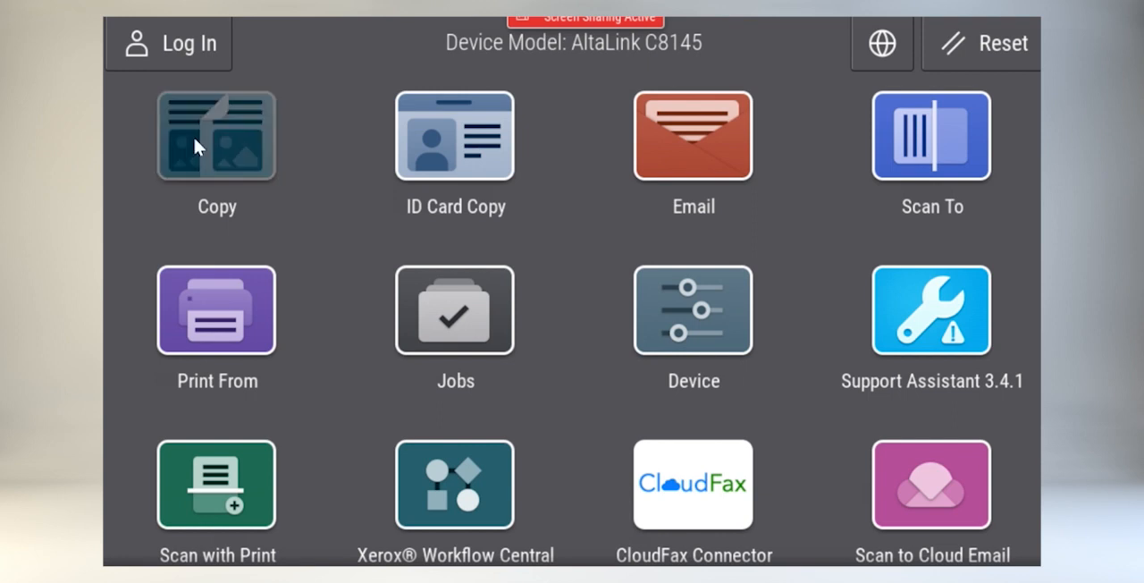
Open Copy and reveal its full feature list, including Contrast, via Show Additional Features.
left_click(217, 136)
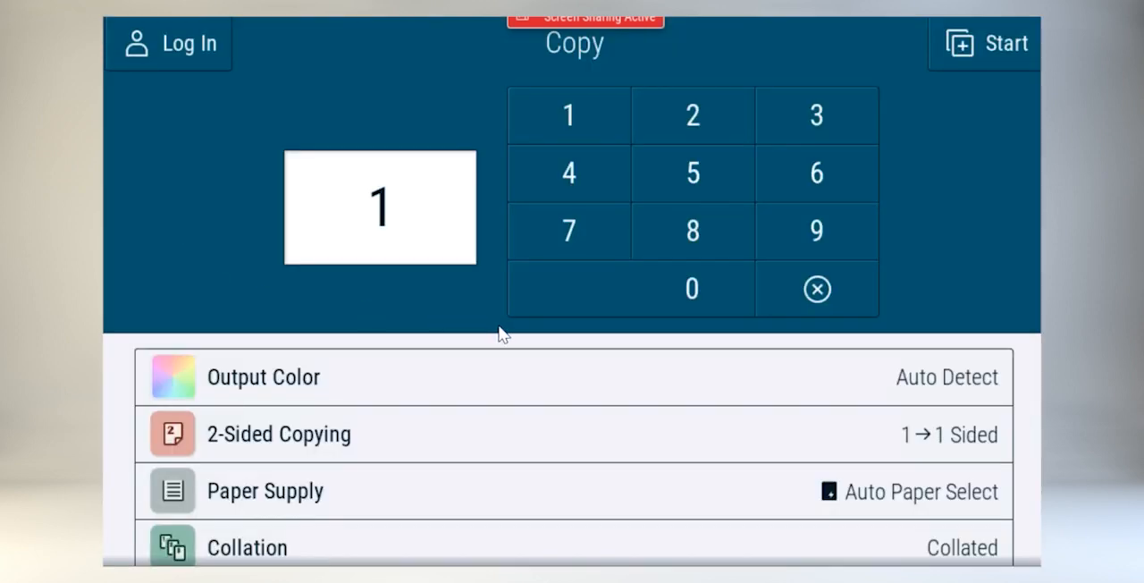
scroll("down", 3)
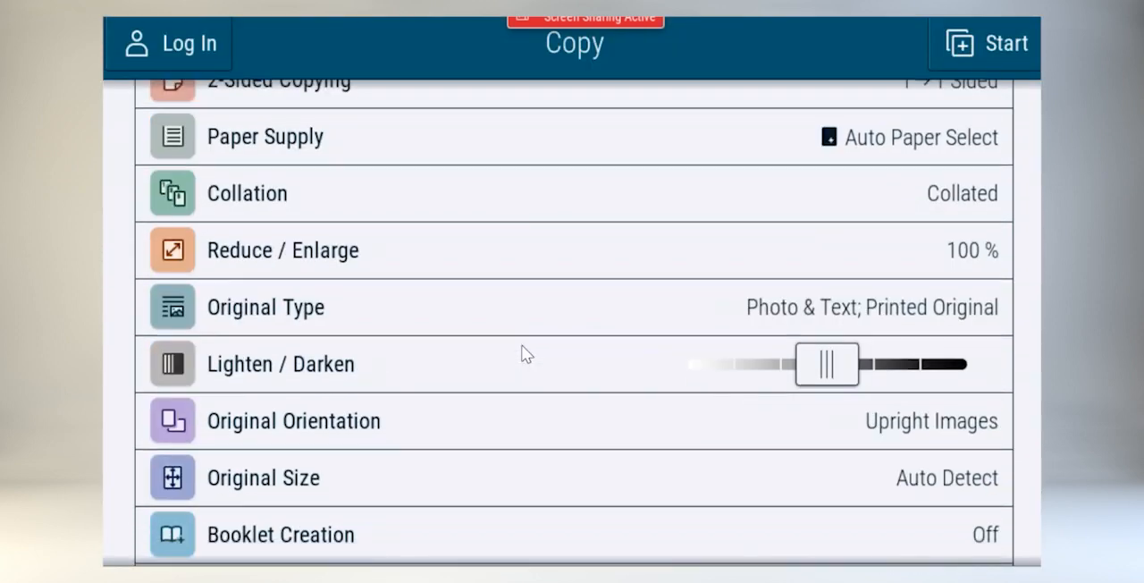
scroll("down", 3)
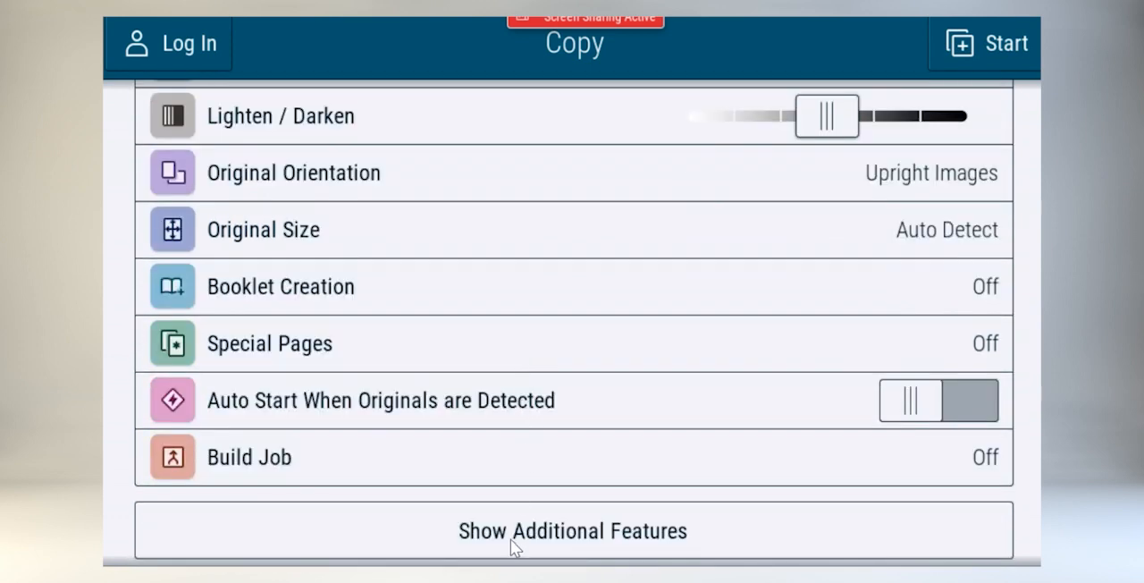
left_click(572, 530)
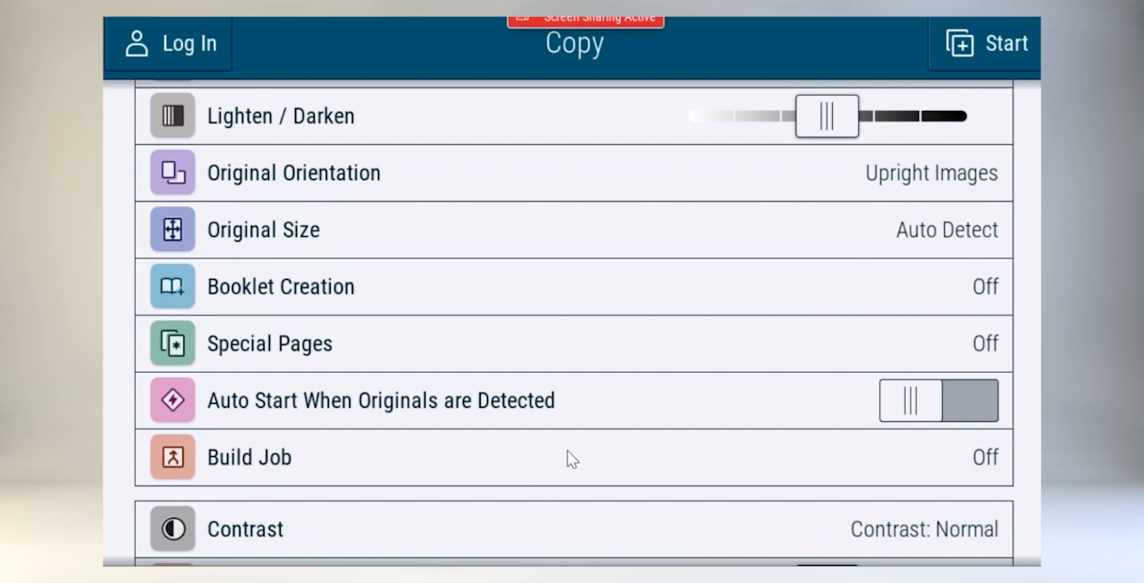
Set Build Job to On for this copy.
left_click(248, 457)
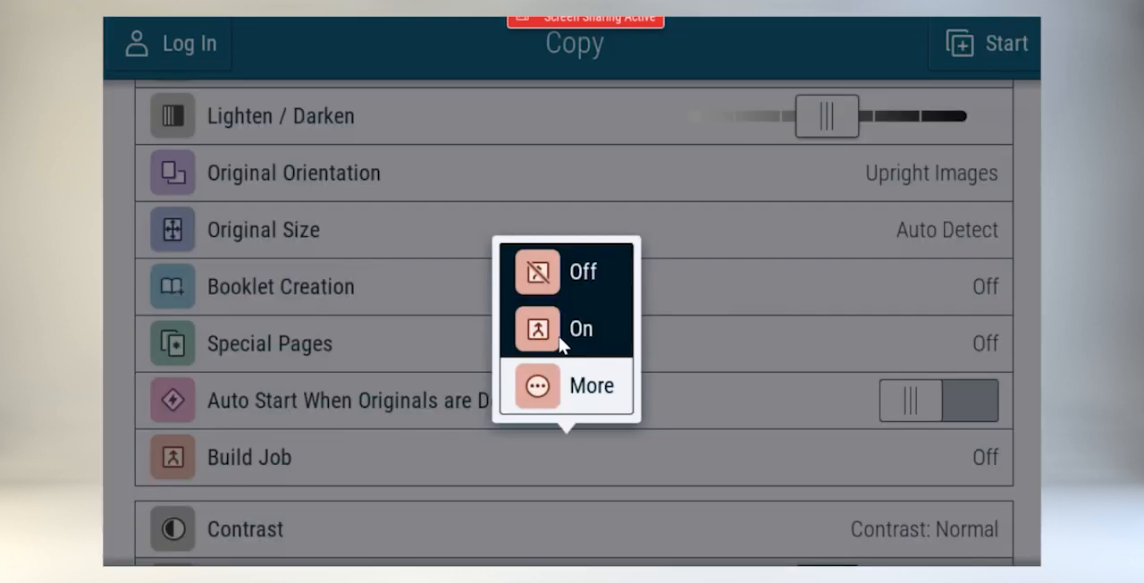
left_click(579, 328)
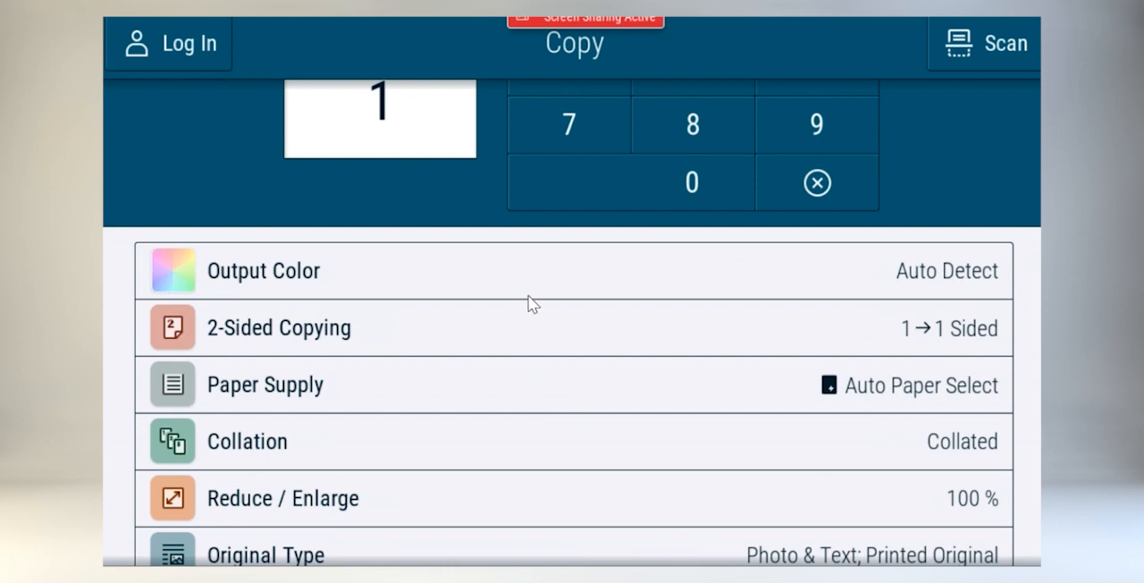
Scroll the Copy options to scan the first one-page segment.
scroll("down", 3)
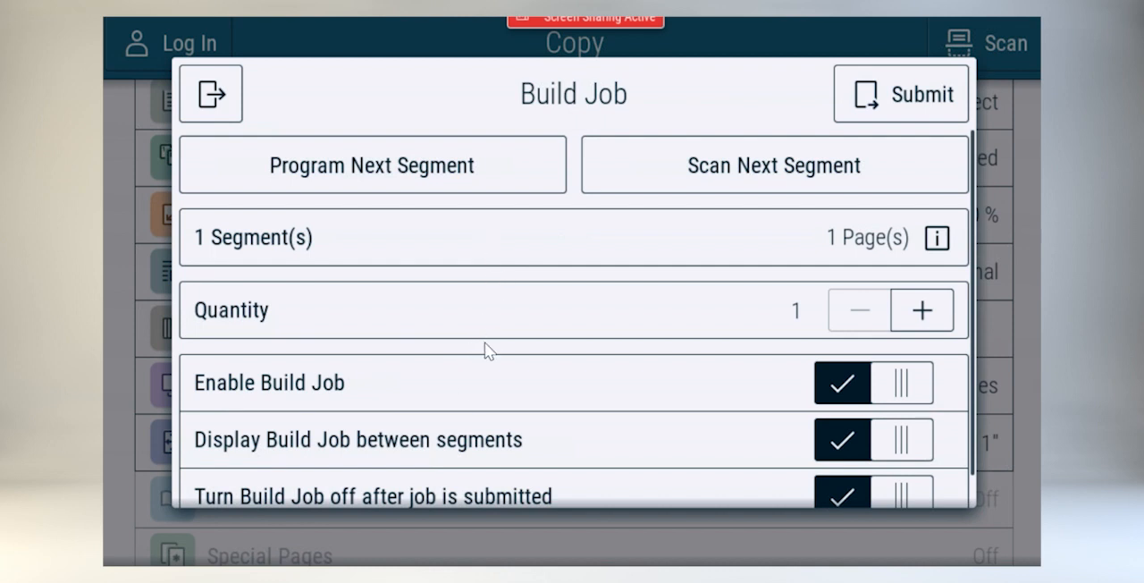
mouse_move(402, 174)
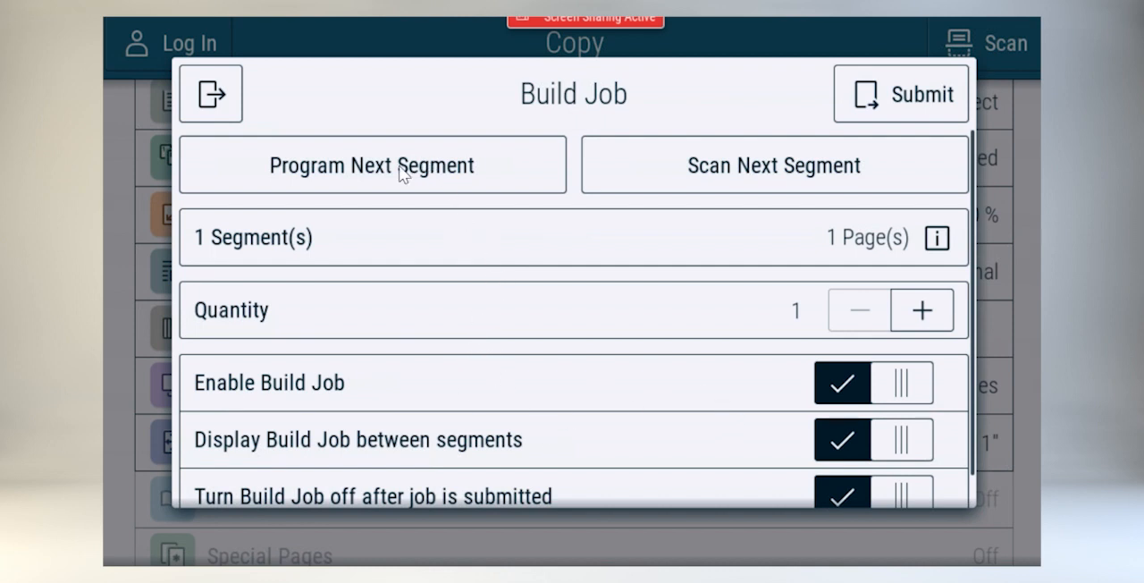
Program a second segment with Photo originals in Color, then submit the job.
left_click(372, 164)
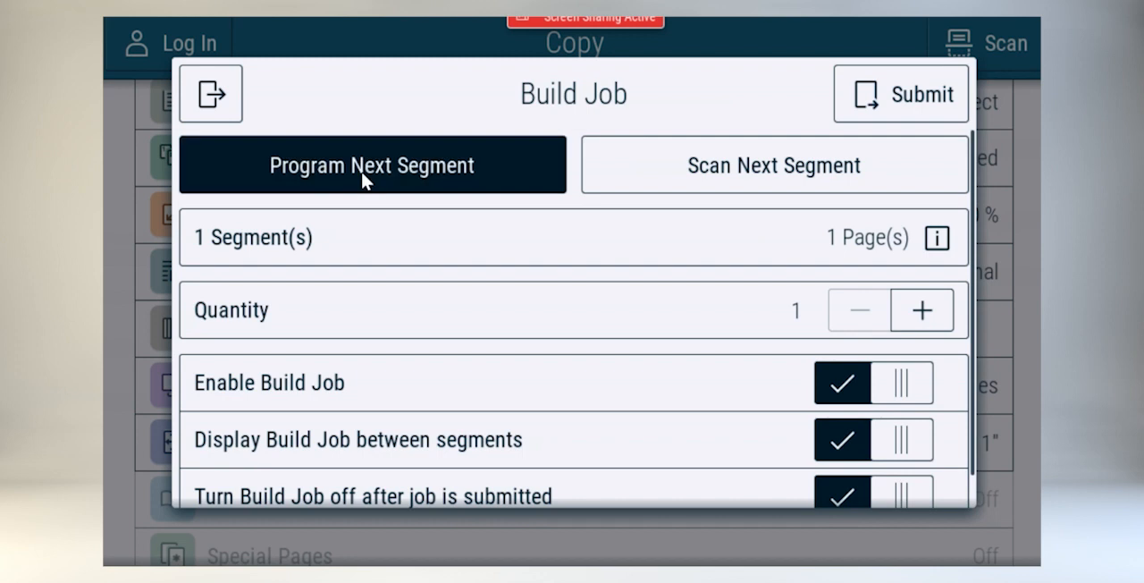
left_click(211, 93)
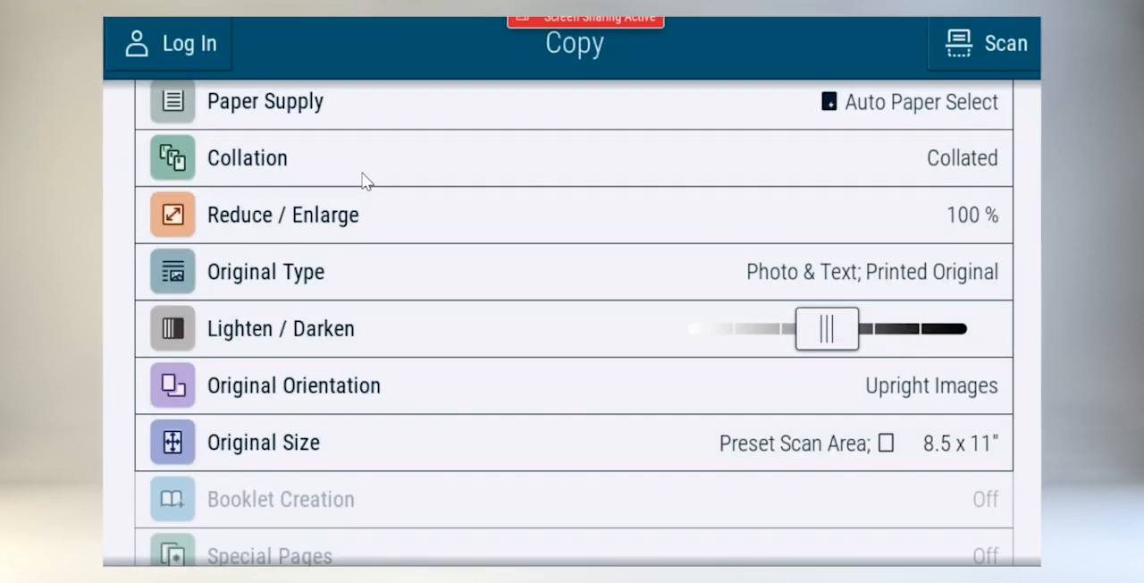
mouse_move(683, 289)
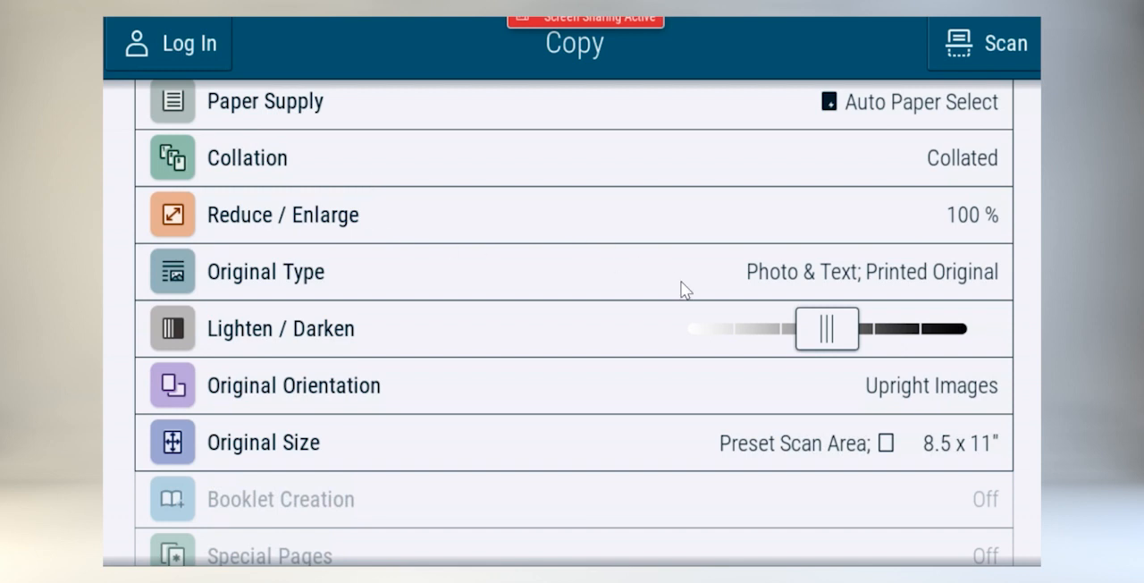
left_click(266, 271)
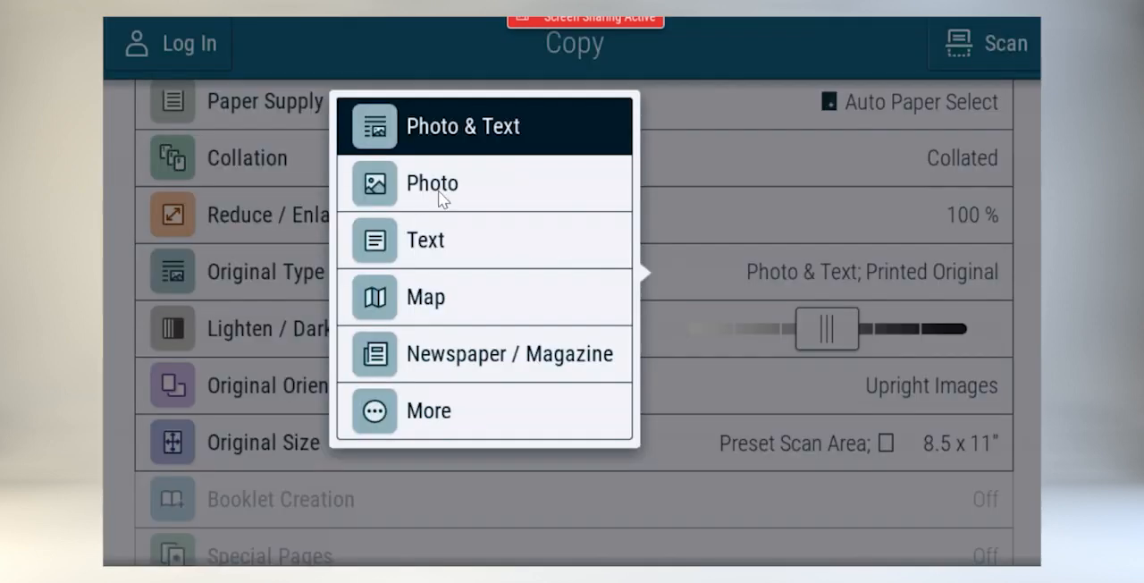
left_click(431, 183)
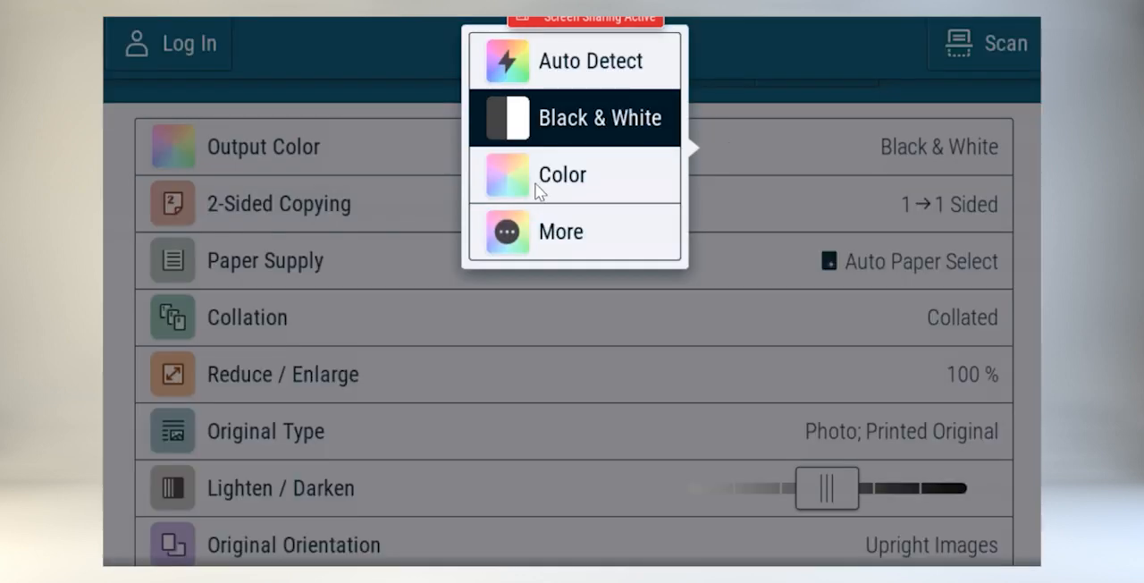
left_click(561, 175)
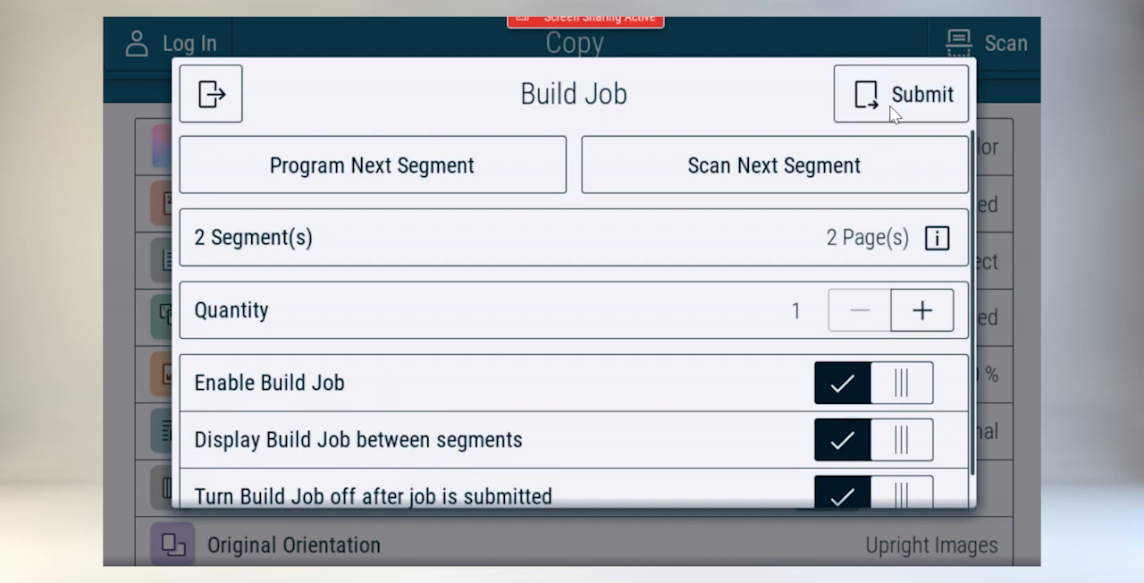
left_click(900, 94)
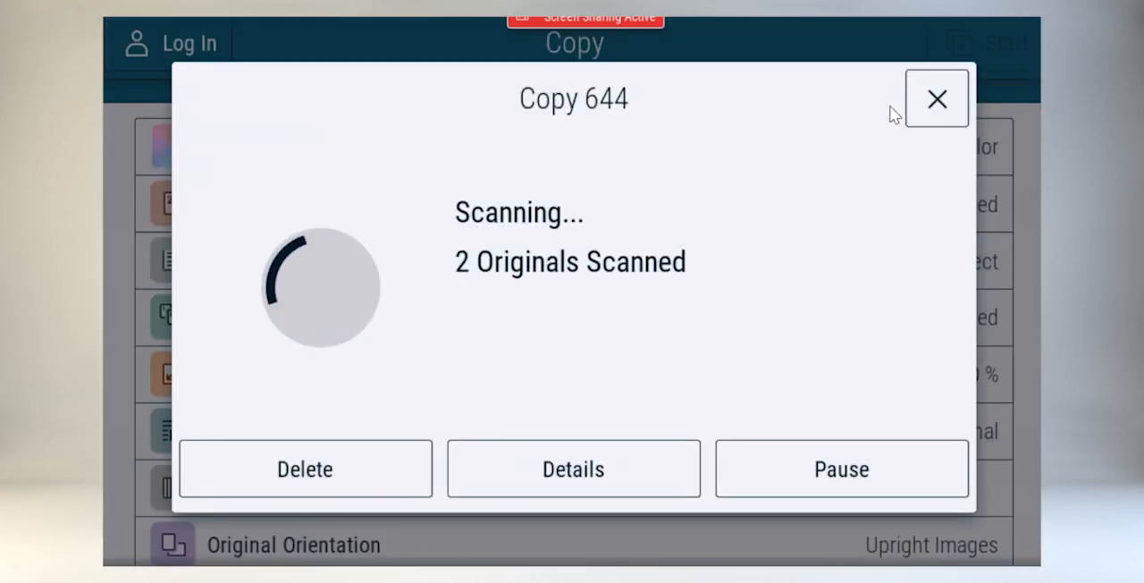